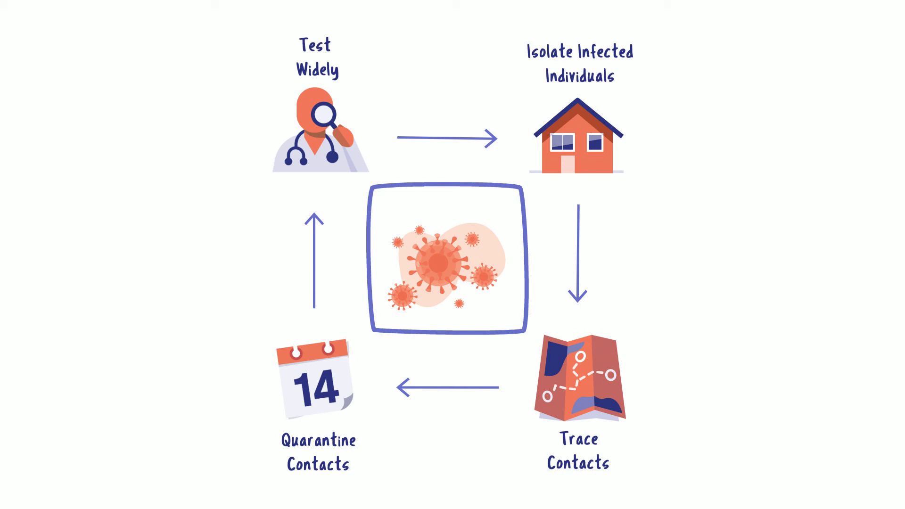
text(B)
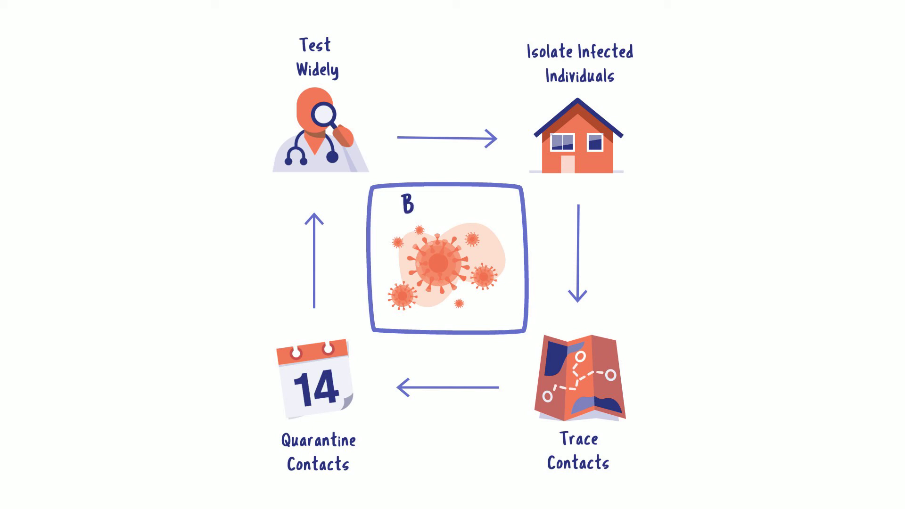
text(Box It In)
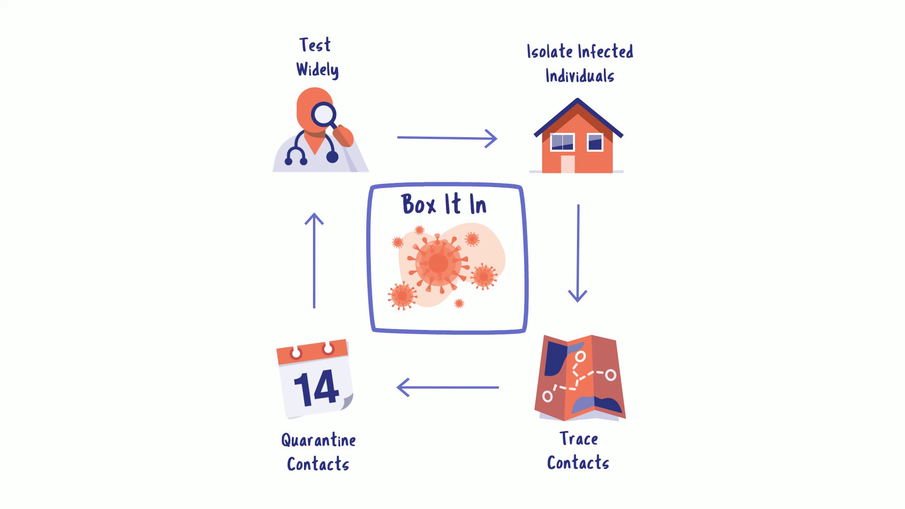